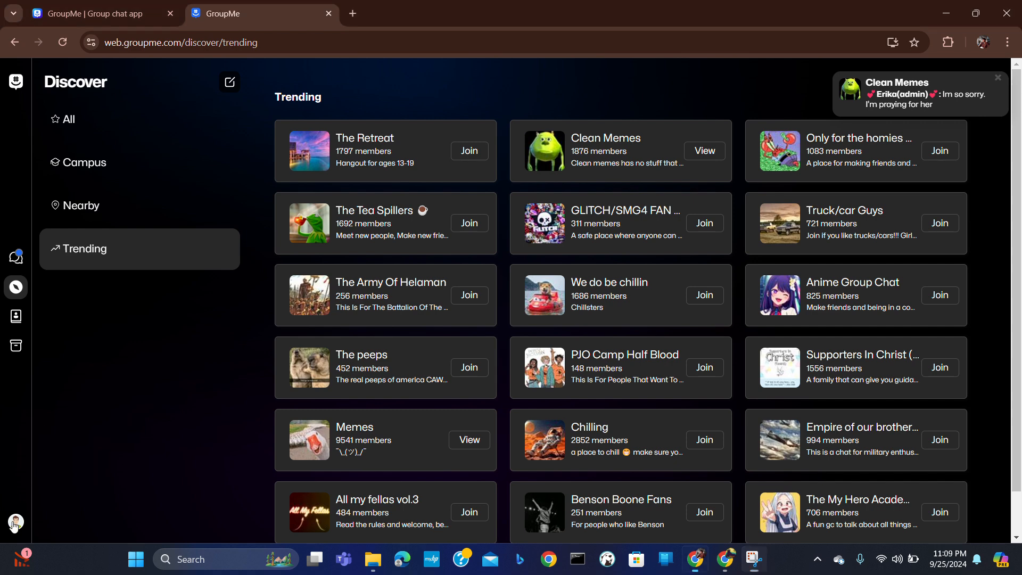
# Step: Open profile settings from the avatar and scroll to the account options at the bottom
pyautogui.click(15, 521)
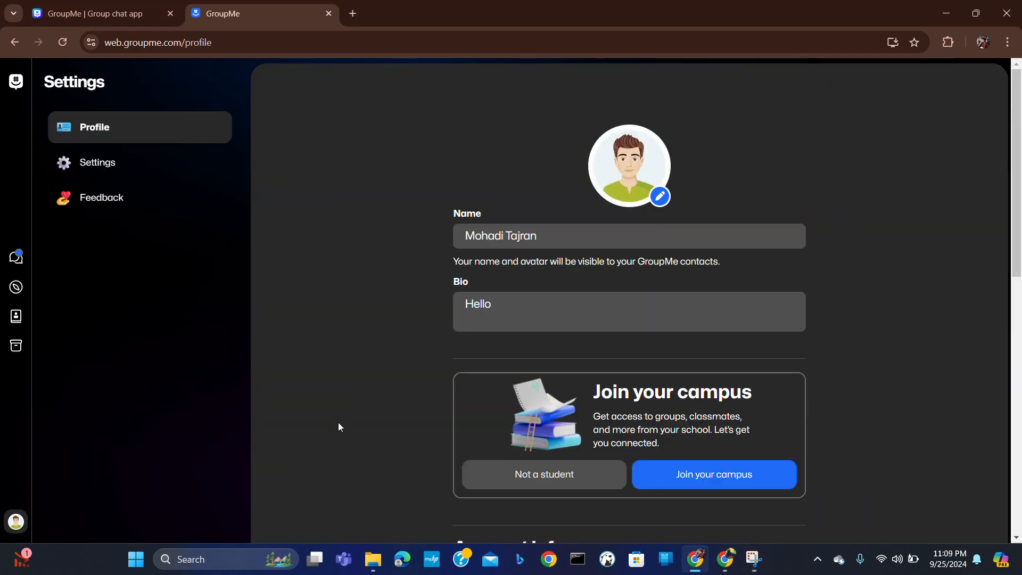
pyautogui.scroll(-3)
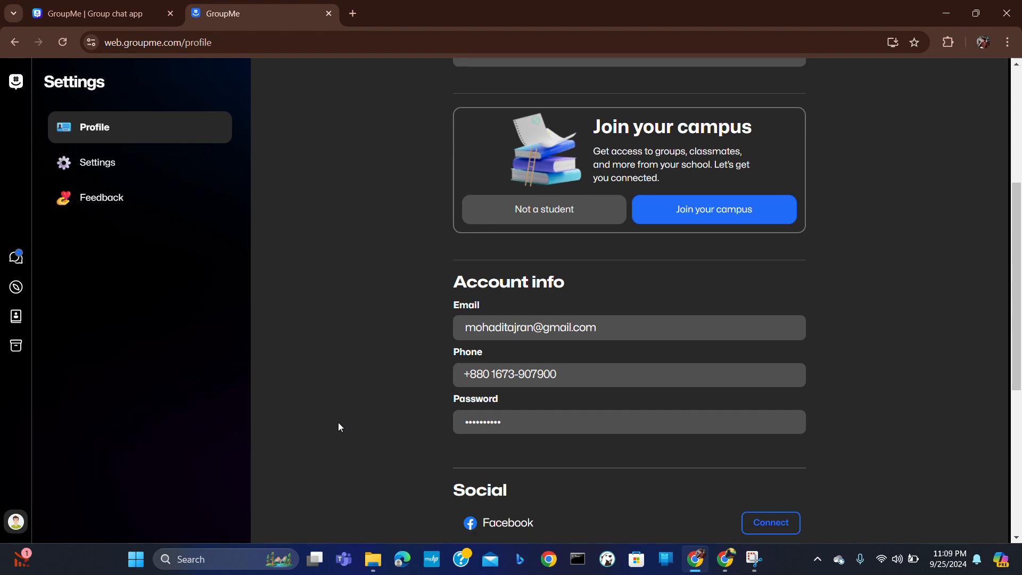
pyautogui.scroll(-3)
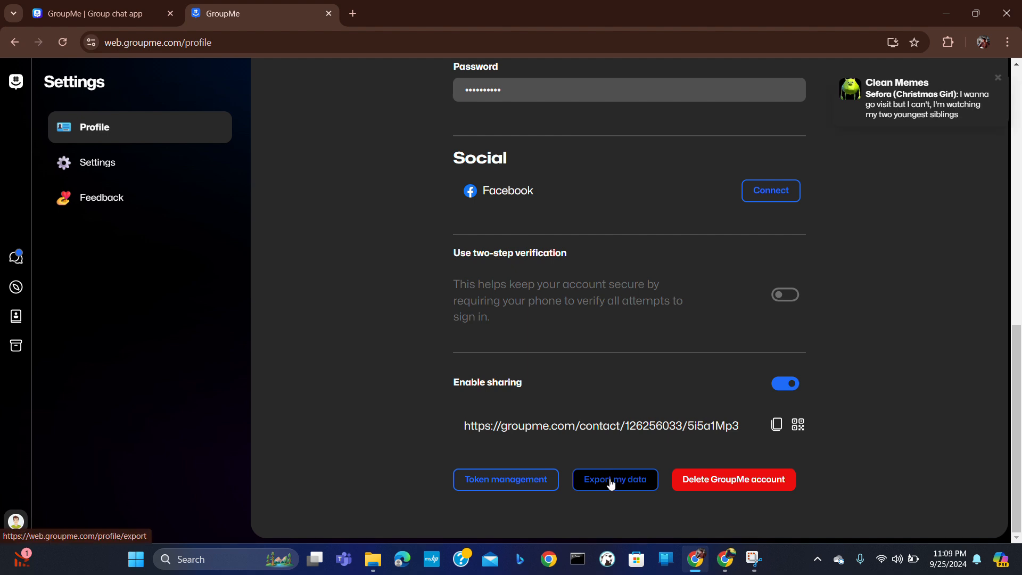
# Step: Create a new data export with Message Data selected and continue to conversation selection
pyautogui.click(615, 480)
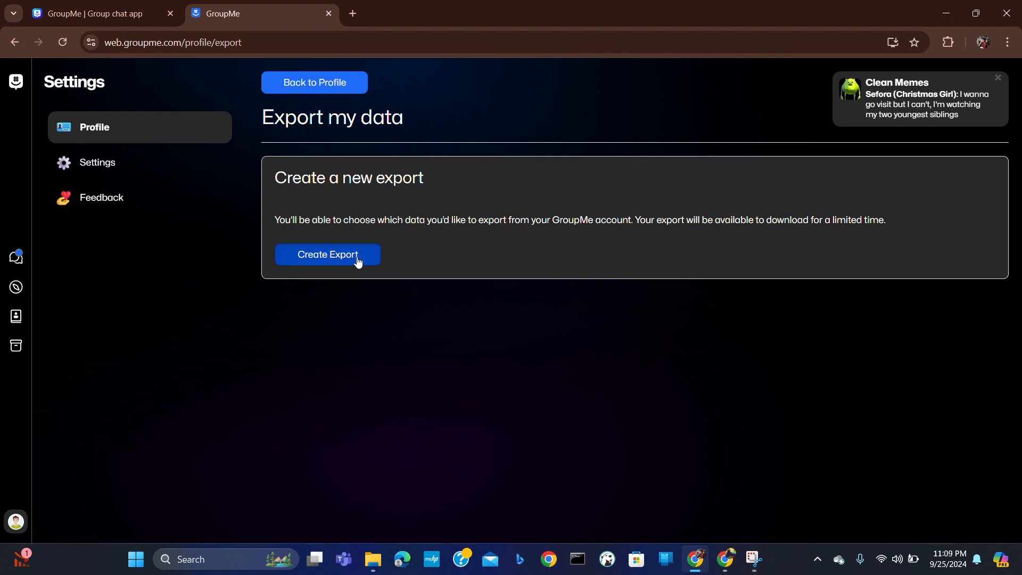
pyautogui.click(327, 254)
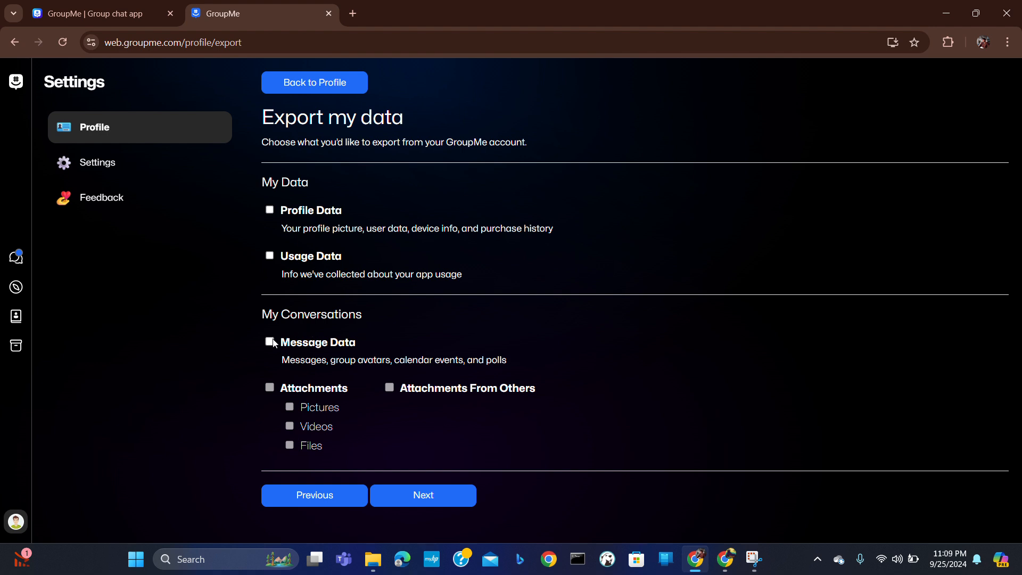
pyautogui.click(269, 342)
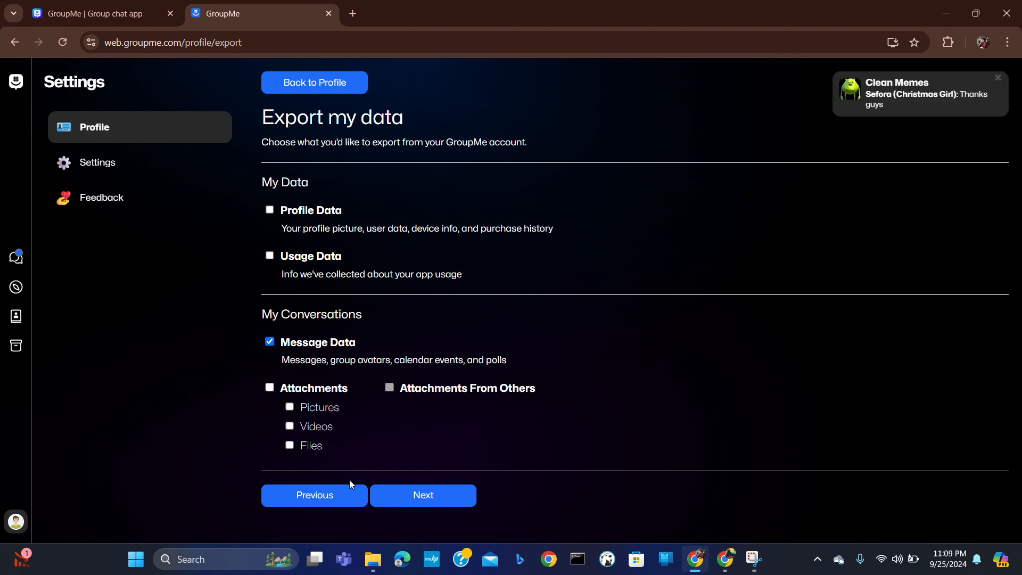
pyautogui.click(424, 495)
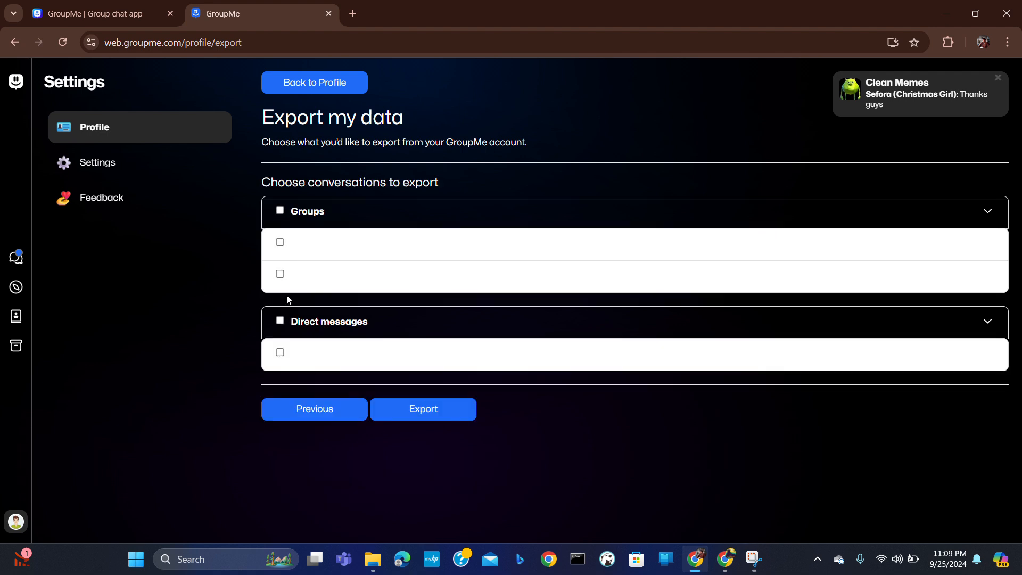
pyautogui.moveTo(273, 242)
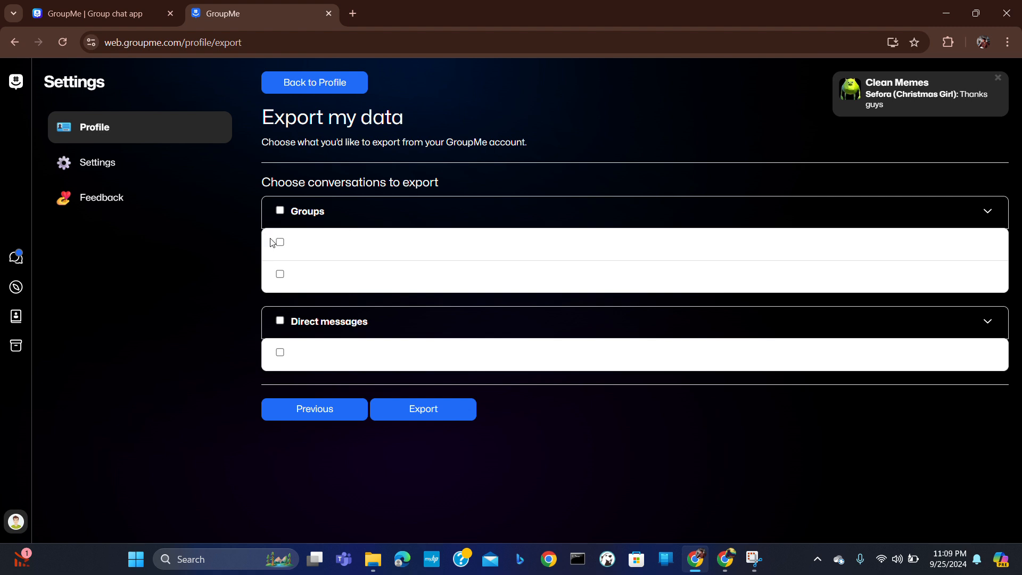
# Step: Select the first group under Groups and submit the export
pyautogui.click(280, 242)
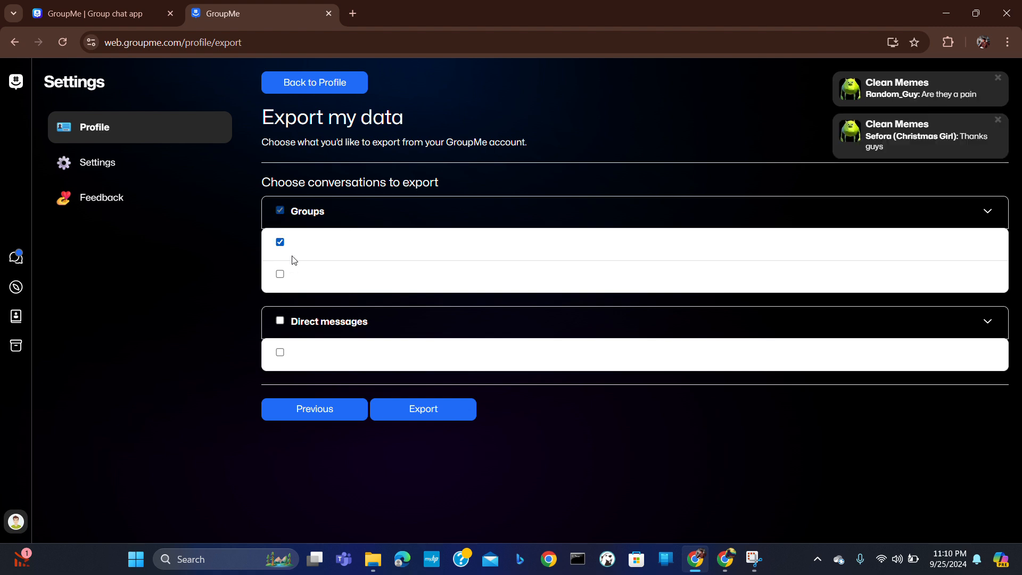
pyautogui.click(423, 409)
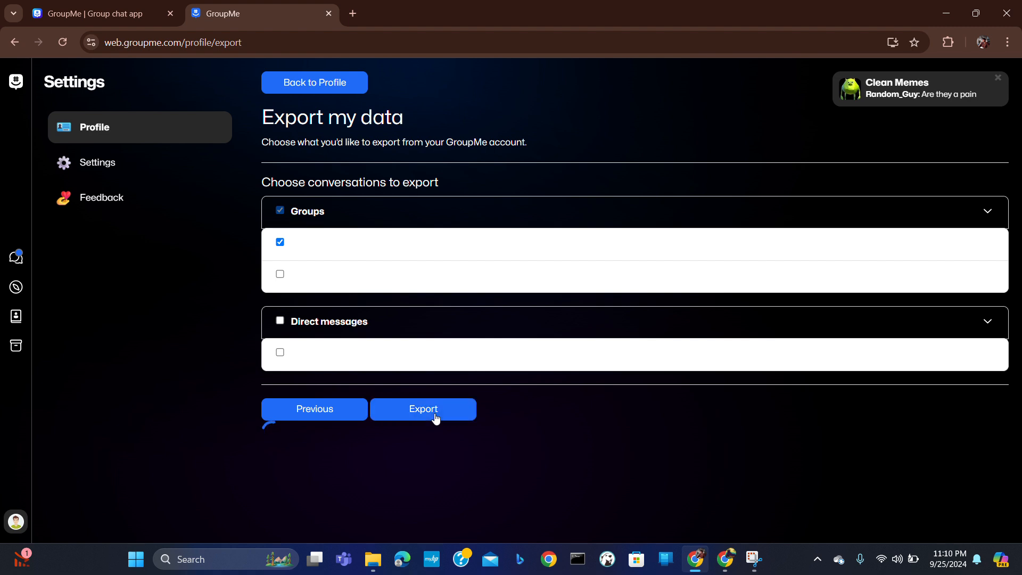
# Step: Confirm the Export request so the 'Your export is being generated' page appears
pyautogui.click(423, 409)
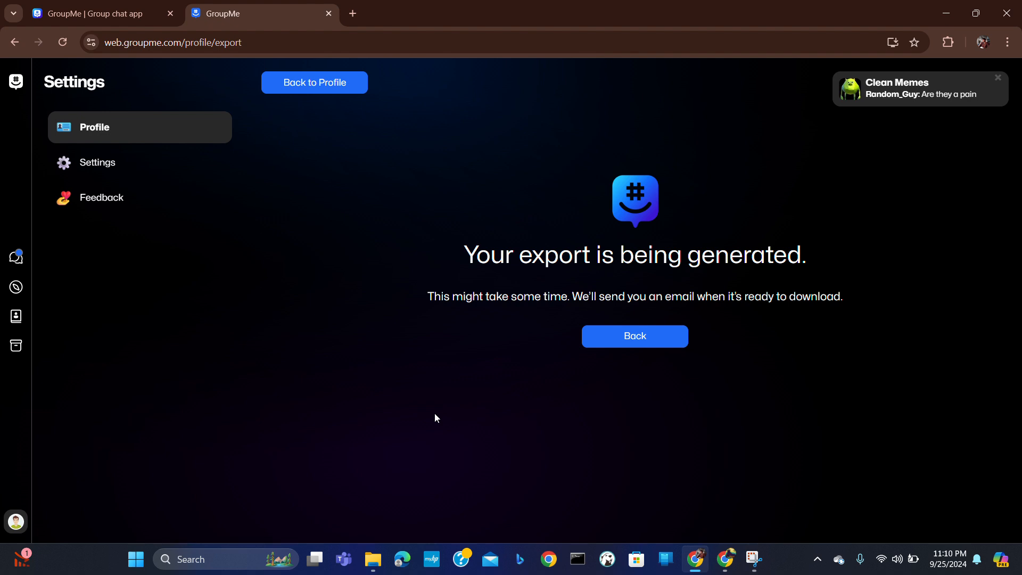
pyautogui.moveTo(461, 318)
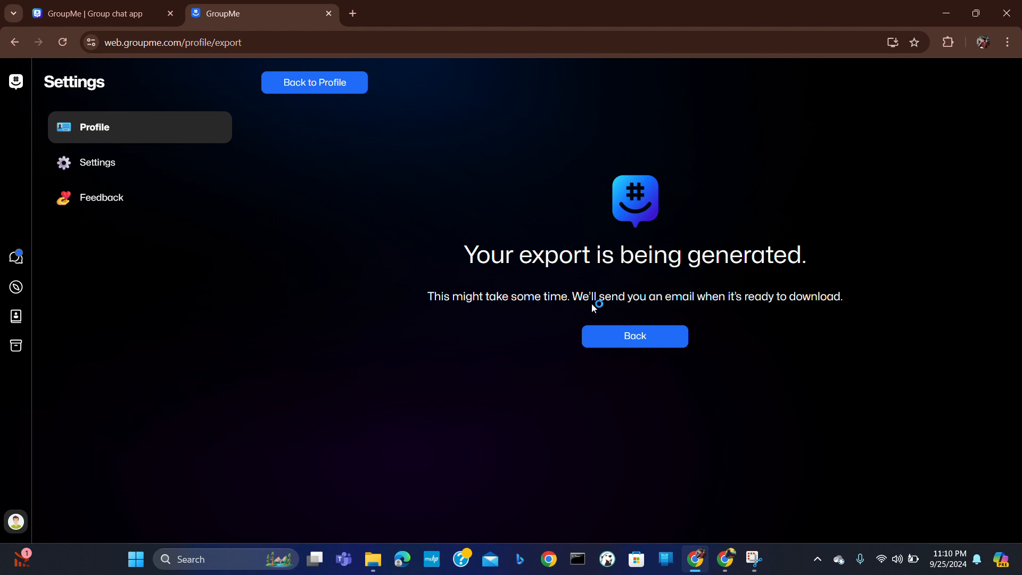
pyautogui.moveTo(673, 310)
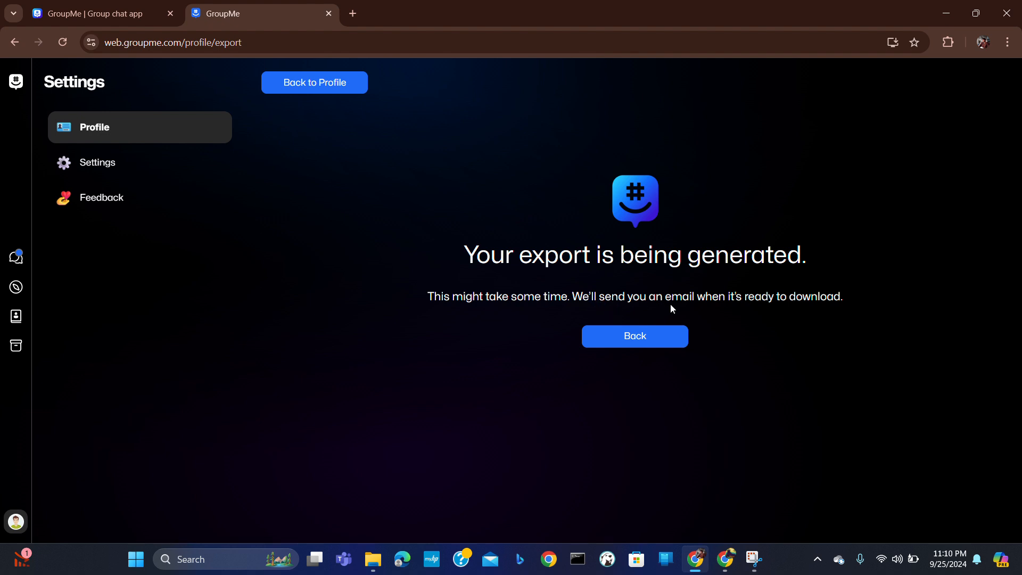
pyautogui.moveTo(551, 350)
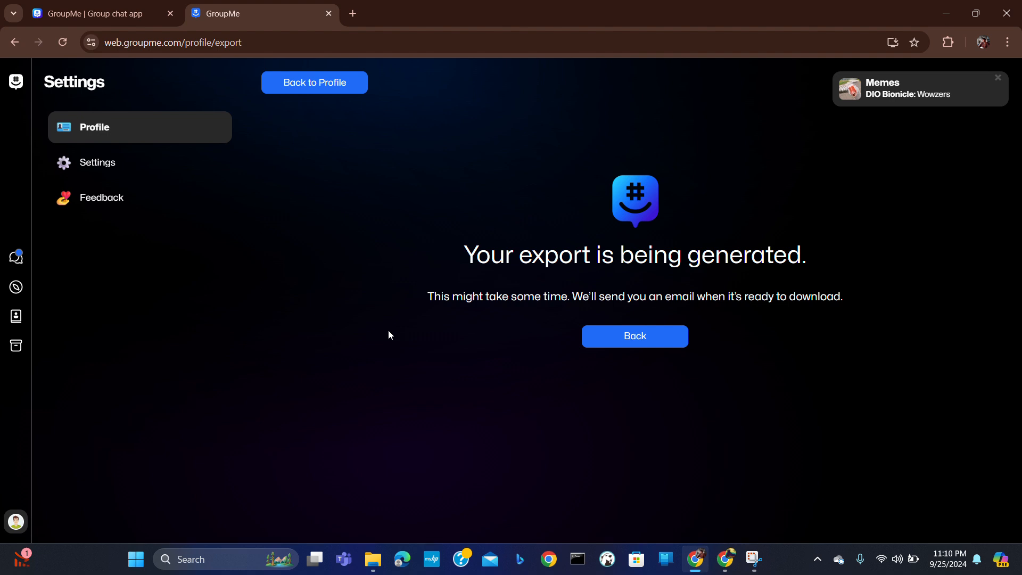
pyautogui.moveTo(502, 88)
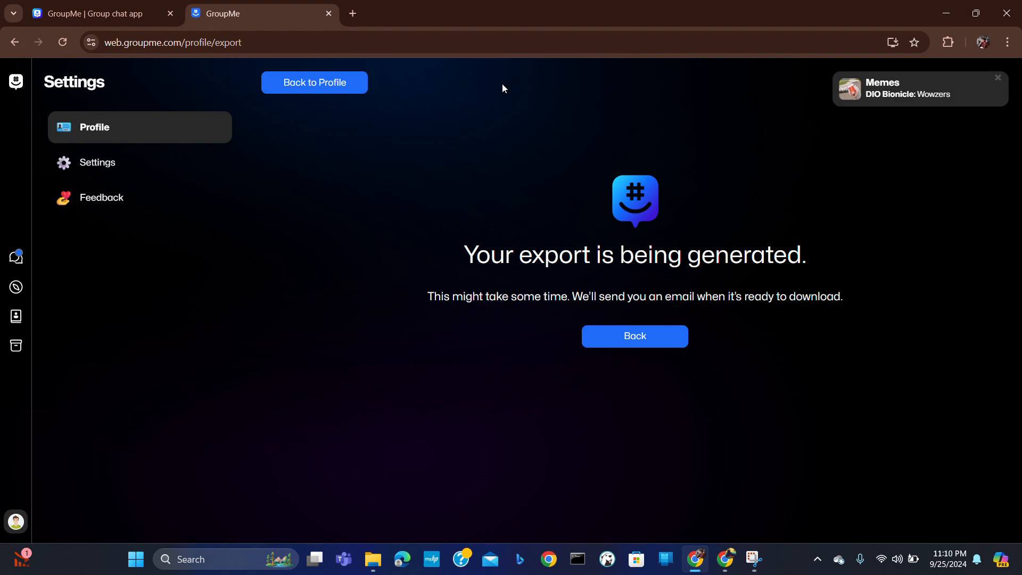